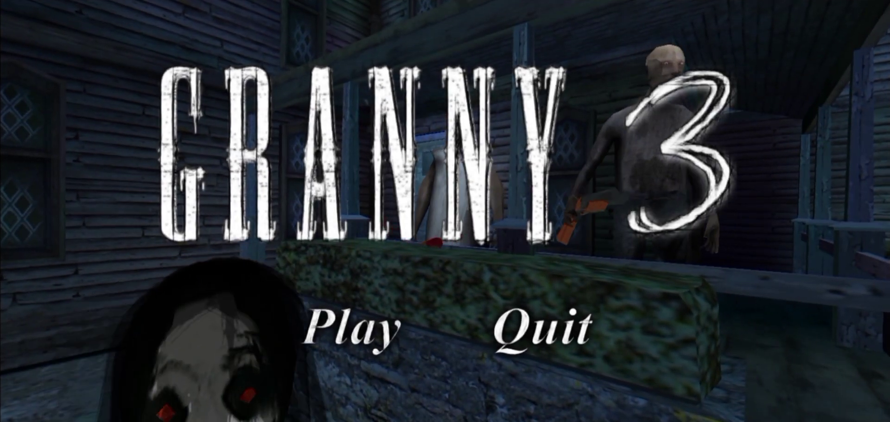
{"action": "left_click", "coordinate": [356, 327]}
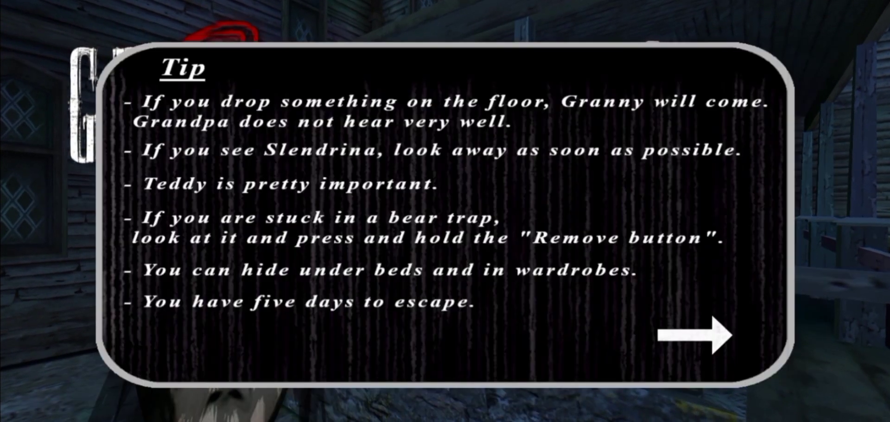
{"action": "left_click", "coordinate": [694, 333]}
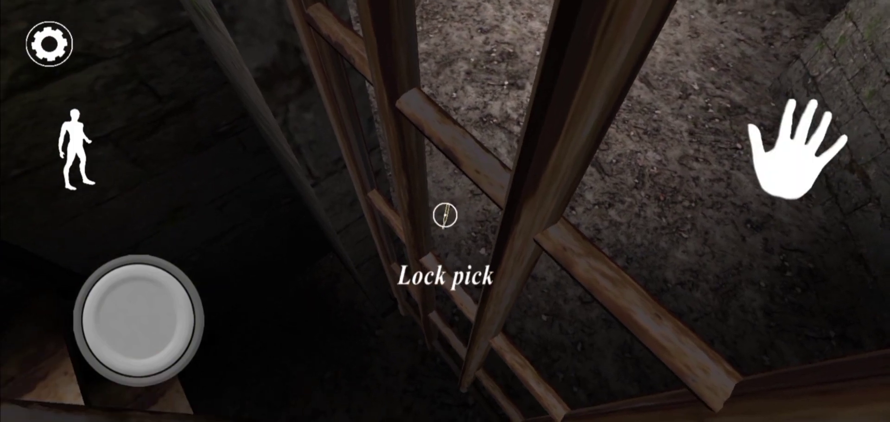
{"action": "left_click", "coordinate": [445, 218]}
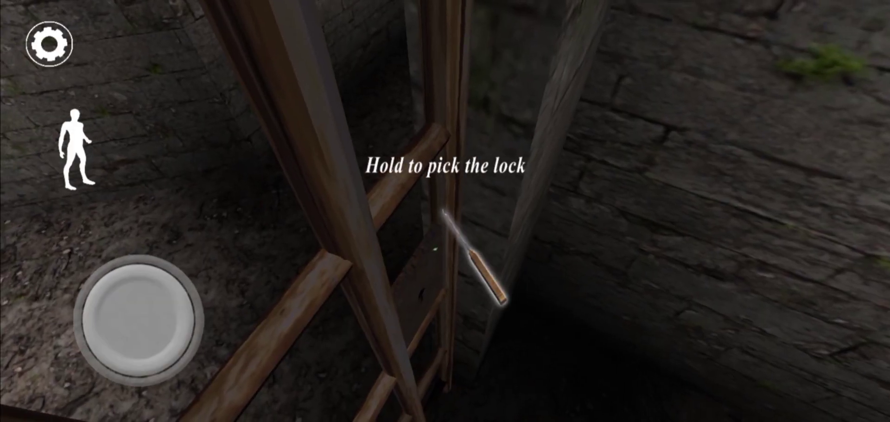